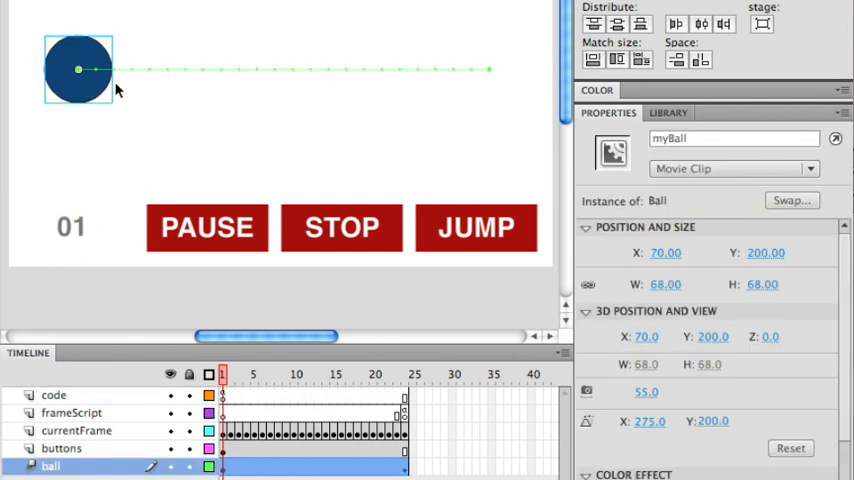
{"action": "mouse_move", "coordinate": [184, 307]}
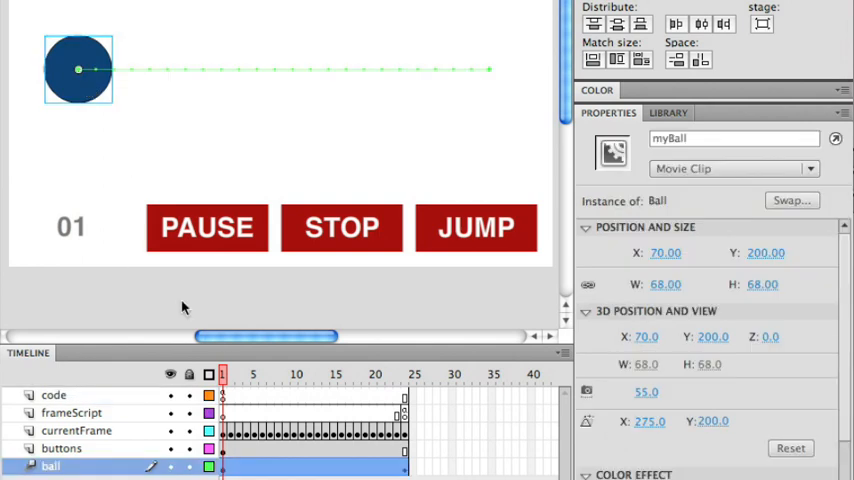
{"action": "mouse_move", "coordinate": [250, 106]}
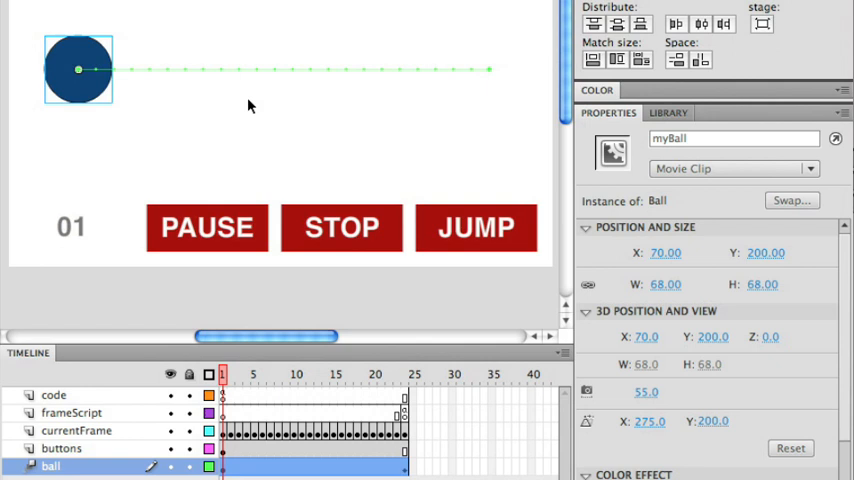
{"action": "mouse_move", "coordinate": [568, 80]}
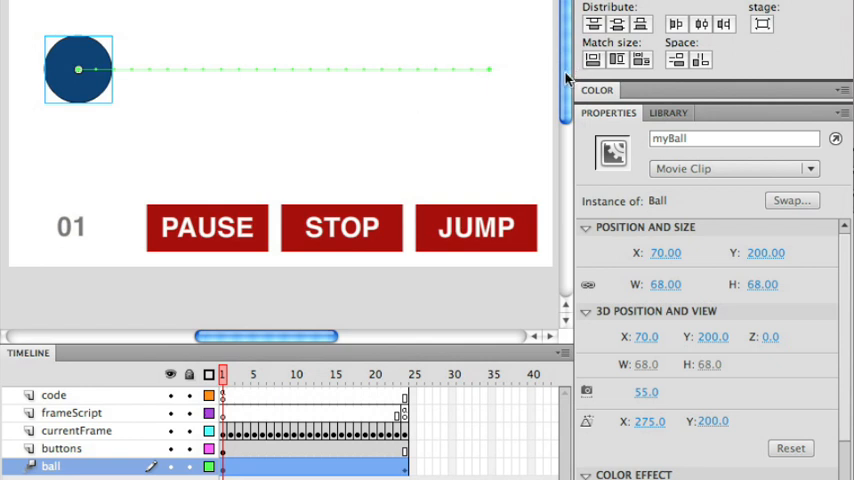
{"action": "mouse_move", "coordinate": [63, 252]}
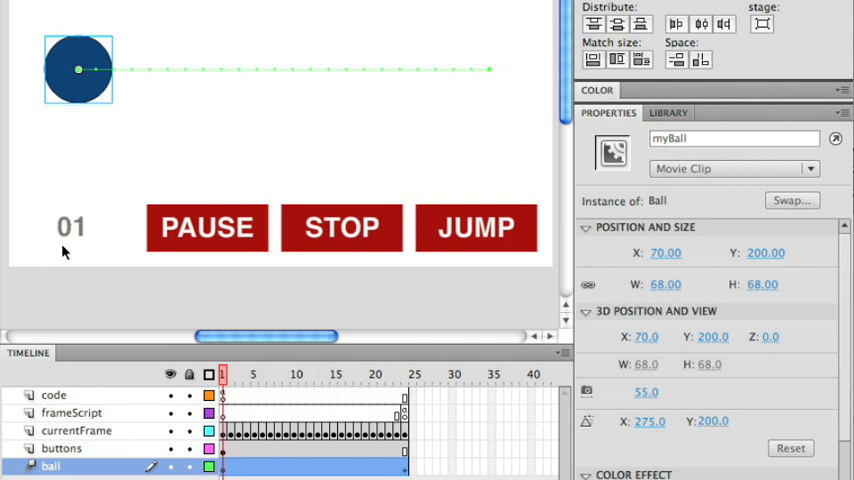
Step: Step the ball animation through frames 2 and 3, then inspect the PAUSE and JUMP buttons
{"action": "left_click", "coordinate": [71, 227]}
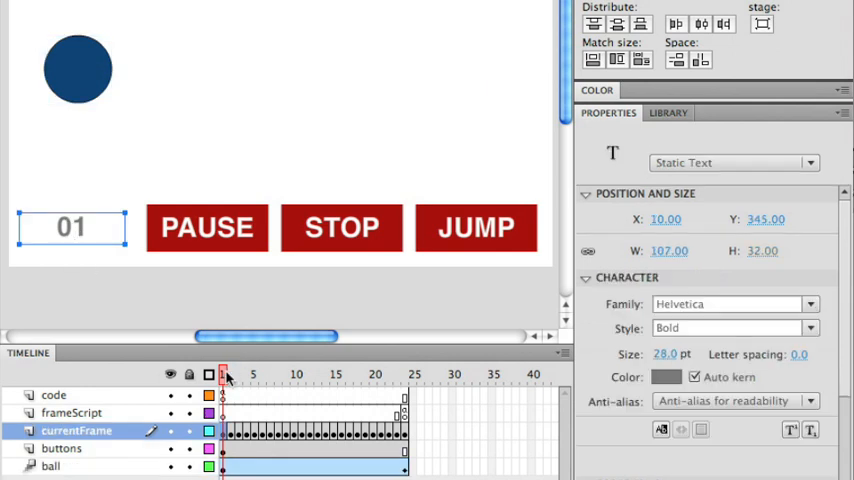
{"action": "left_click", "coordinate": [230, 374]}
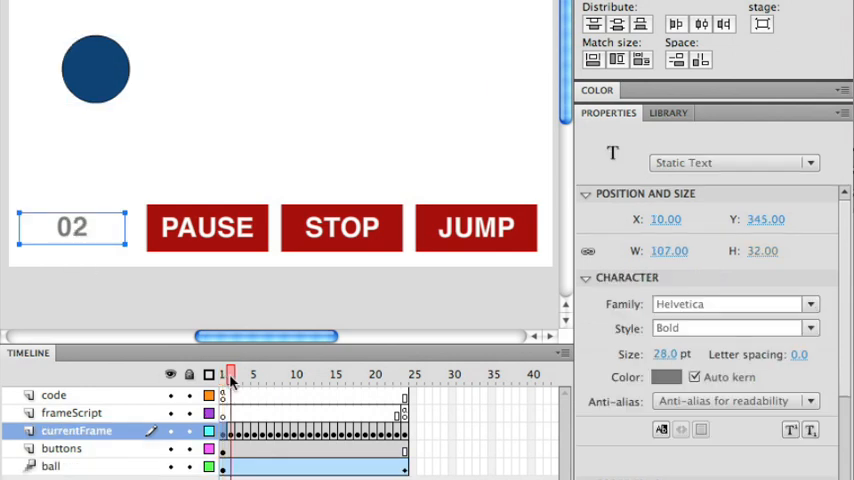
{"action": "left_click", "coordinate": [238, 374]}
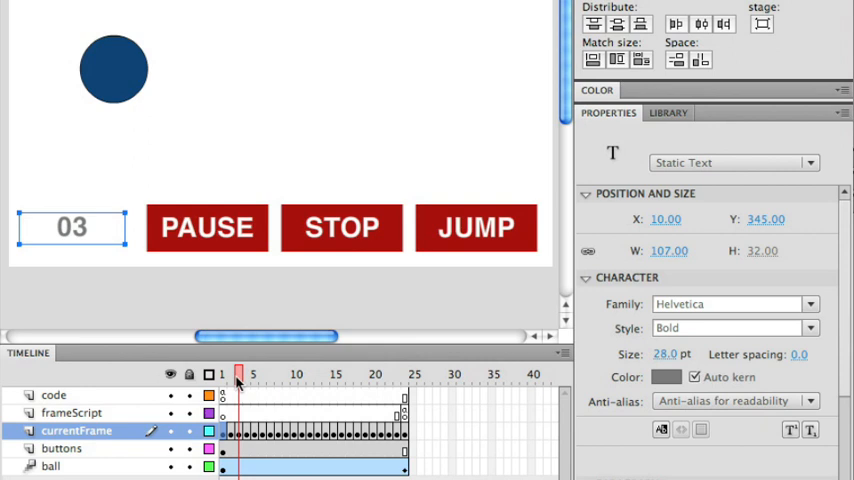
{"action": "left_click", "coordinate": [253, 374]}
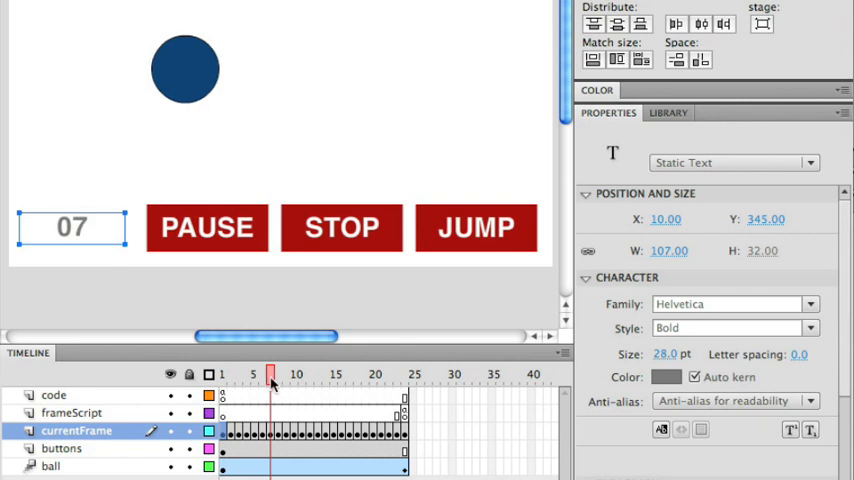
{"action": "left_click", "coordinate": [207, 228]}
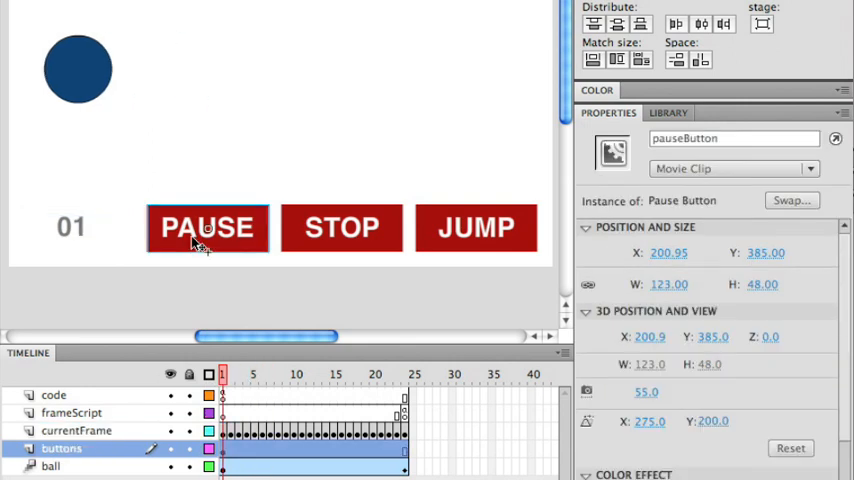
{"action": "mouse_move", "coordinate": [293, 230]}
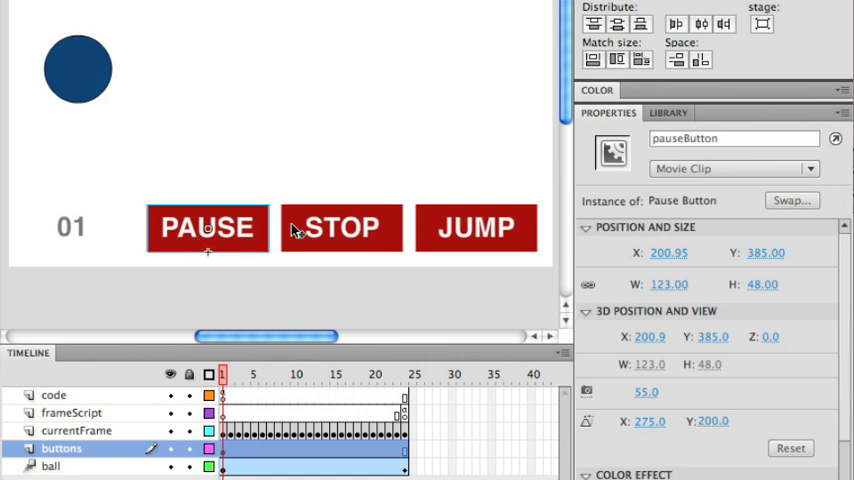
{"action": "left_click", "coordinate": [476, 227]}
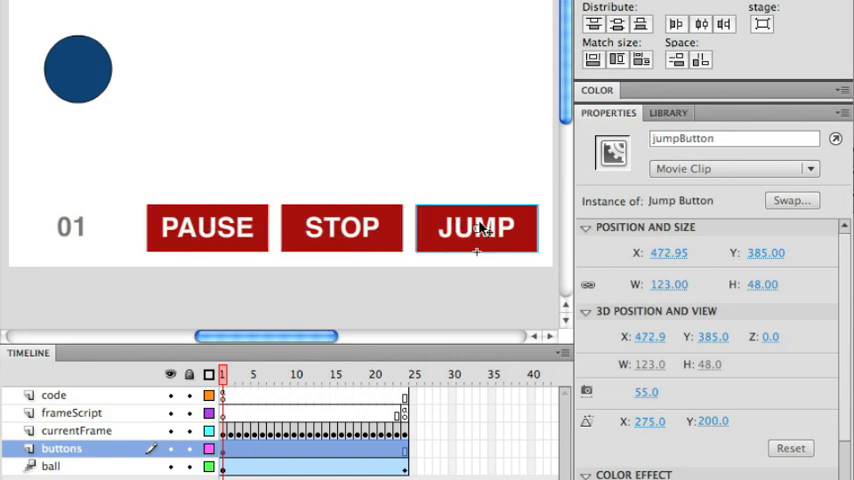
{"action": "mouse_move", "coordinate": [167, 280]}
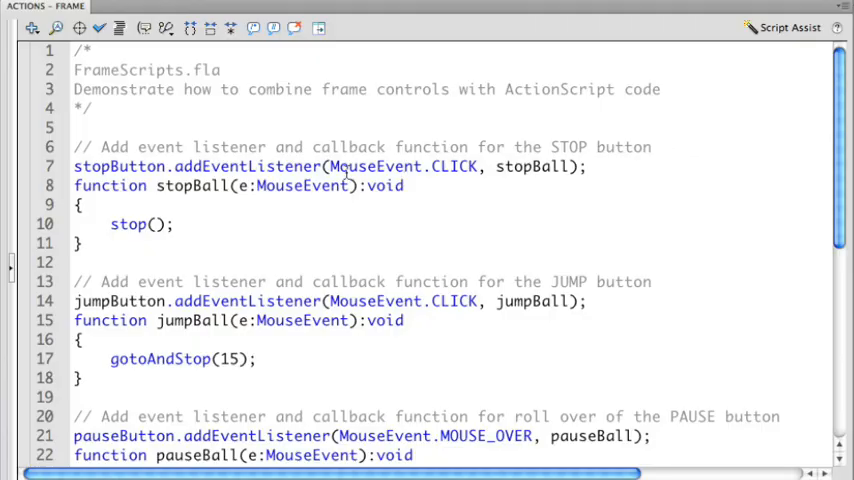
Step: Read through the frame script, highlighting the CLICK event type and the stopBall handler
{"action": "double_click", "coordinate": [454, 166]}
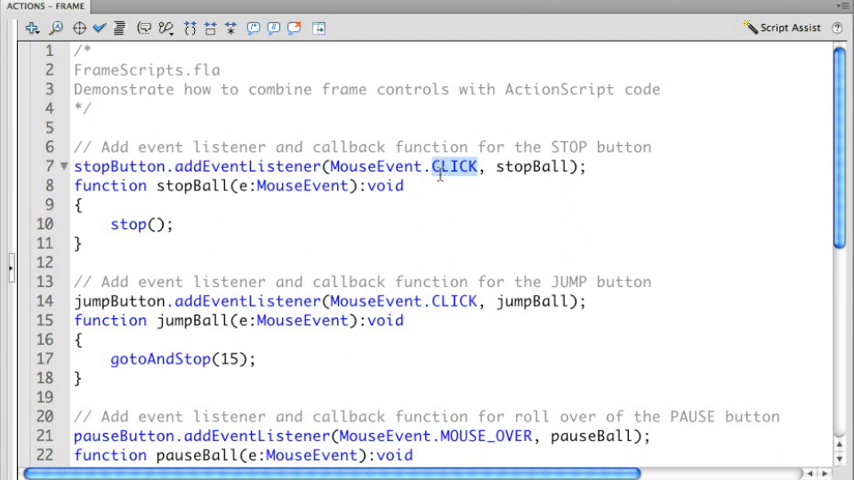
{"action": "scroll", "scroll_direction": "down", "scroll_amount": 3}
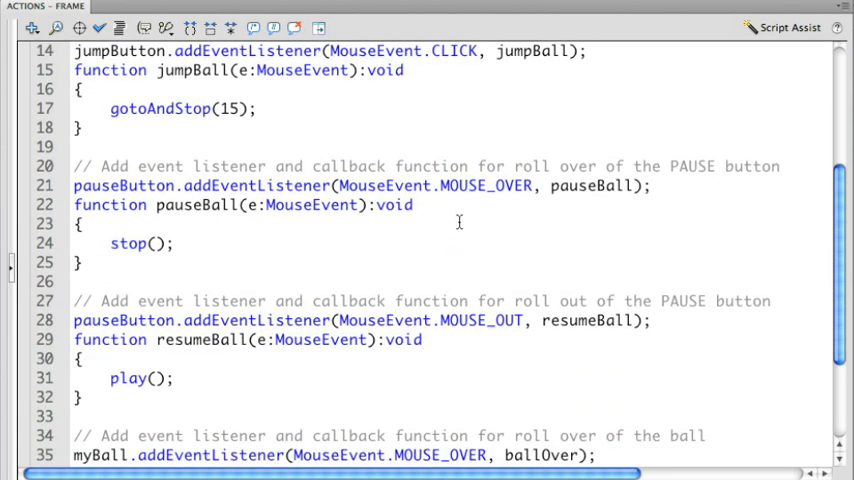
{"action": "scroll", "scroll_direction": "up", "scroll_amount": 3}
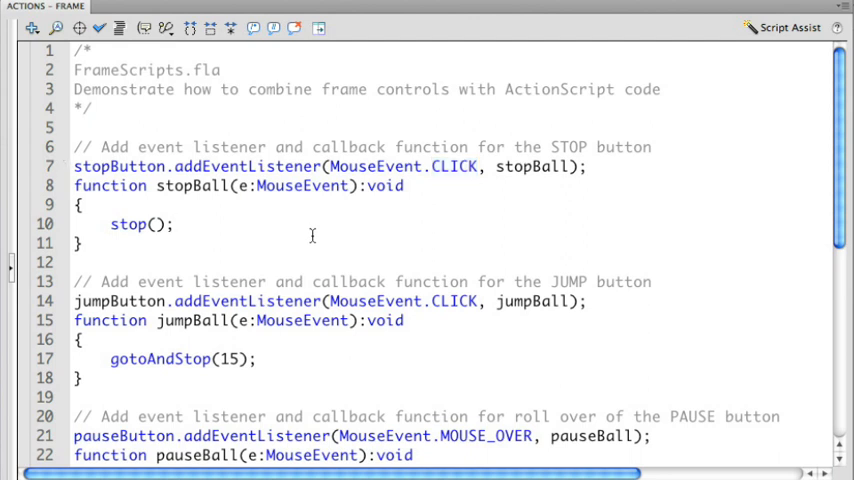
{"action": "left_click", "coordinate": [175, 224]}
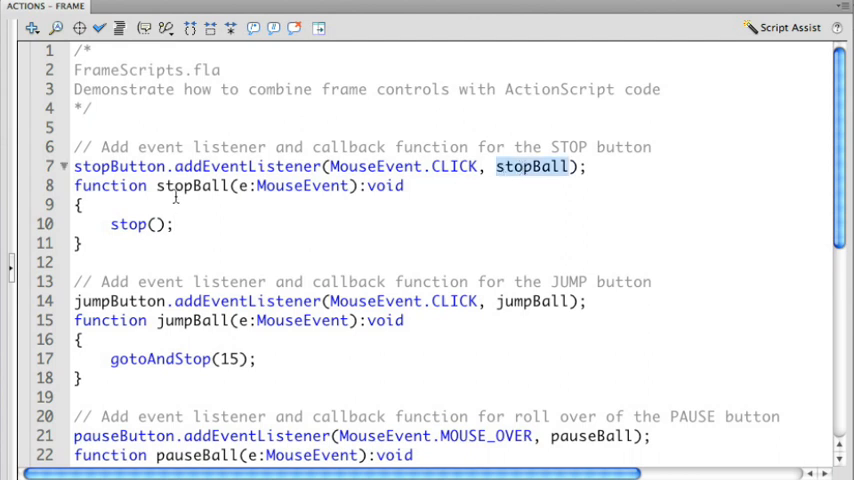
{"action": "double_click", "coordinate": [128, 224]}
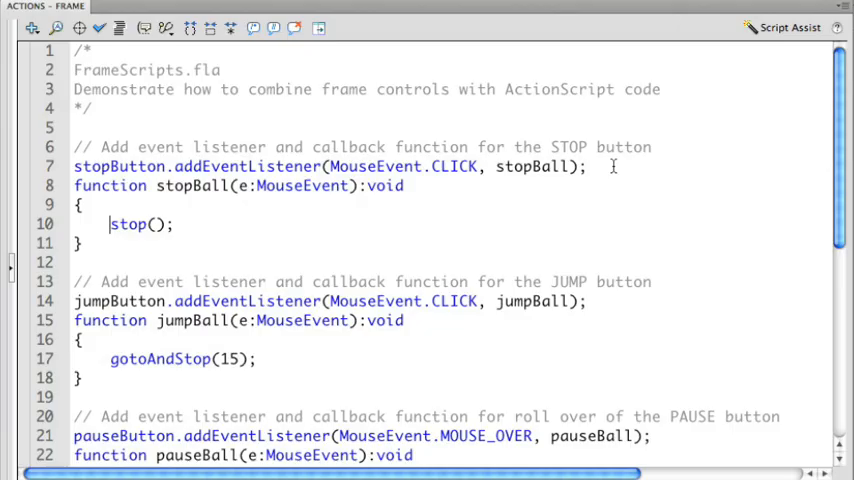
{"action": "scroll", "scroll_direction": "down", "scroll_amount": 3}
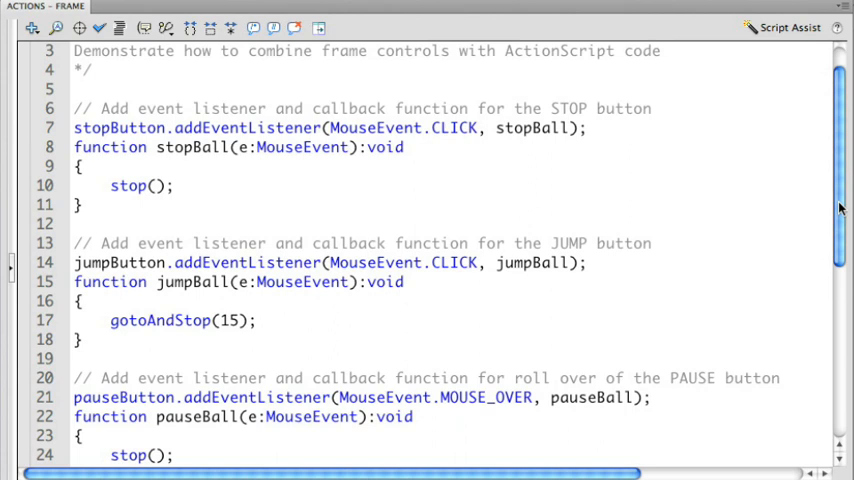
{"action": "scroll", "scroll_direction": "down", "scroll_amount": 3}
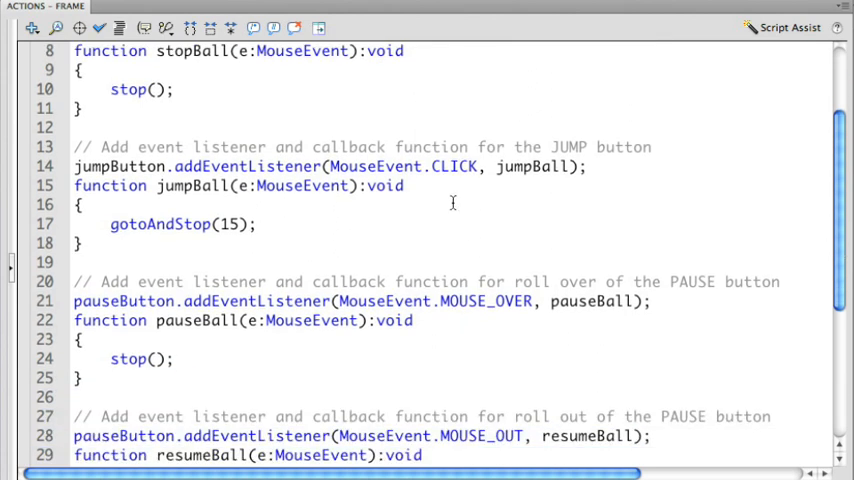
{"action": "mouse_move", "coordinate": [377, 192]}
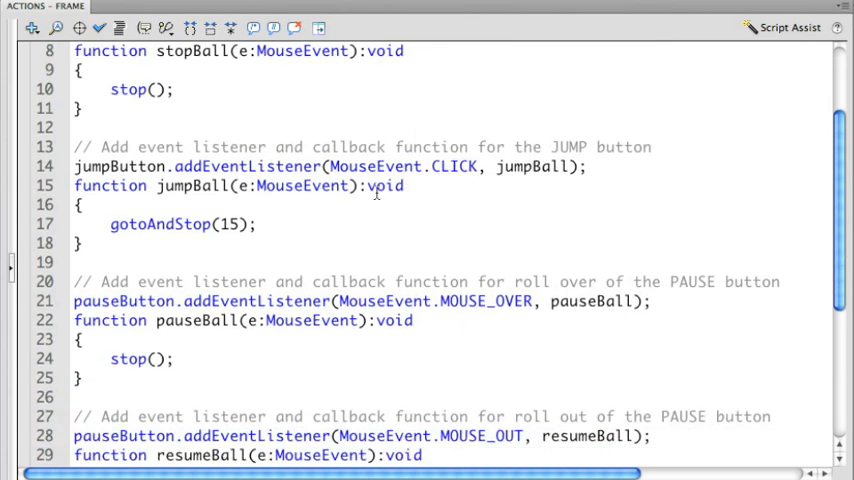
{"action": "left_click", "coordinate": [110, 89]}
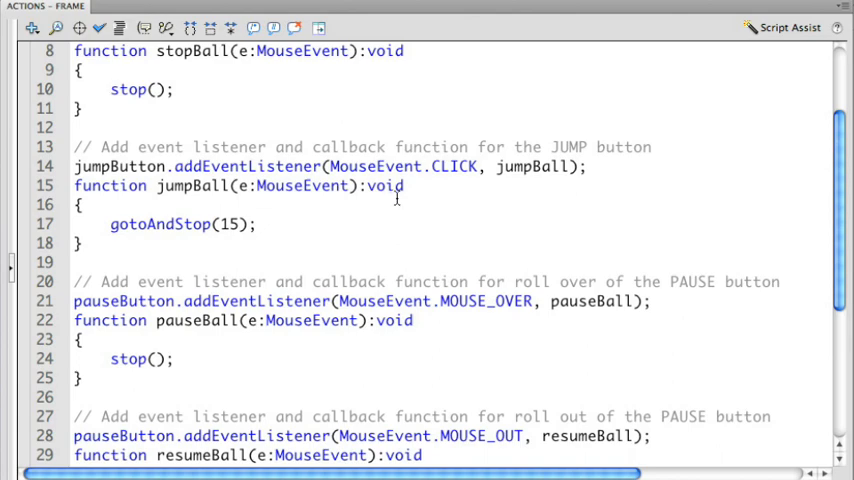
{"action": "scroll", "scroll_direction": "down", "scroll_amount": 3}
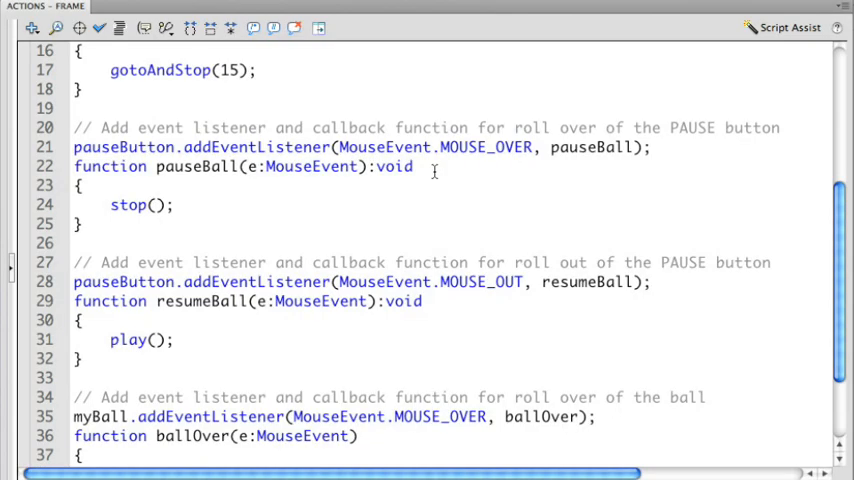
{"action": "double_click", "coordinate": [431, 262]}
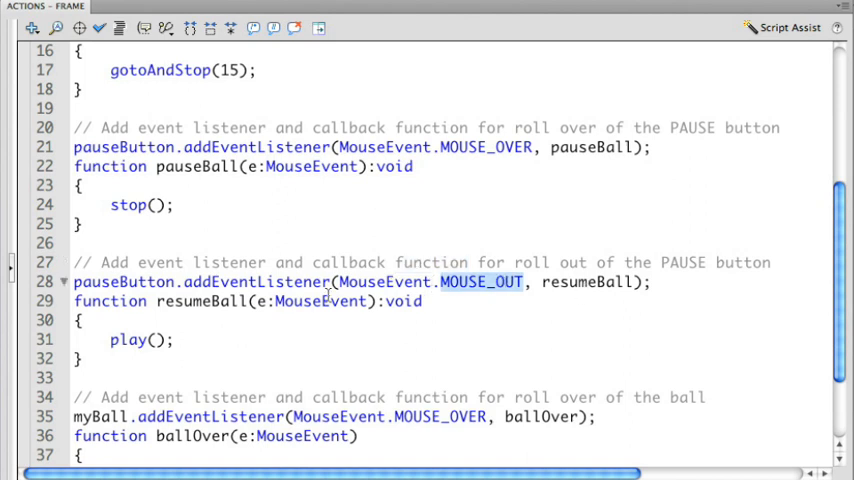
{"action": "double_click", "coordinate": [586, 281]}
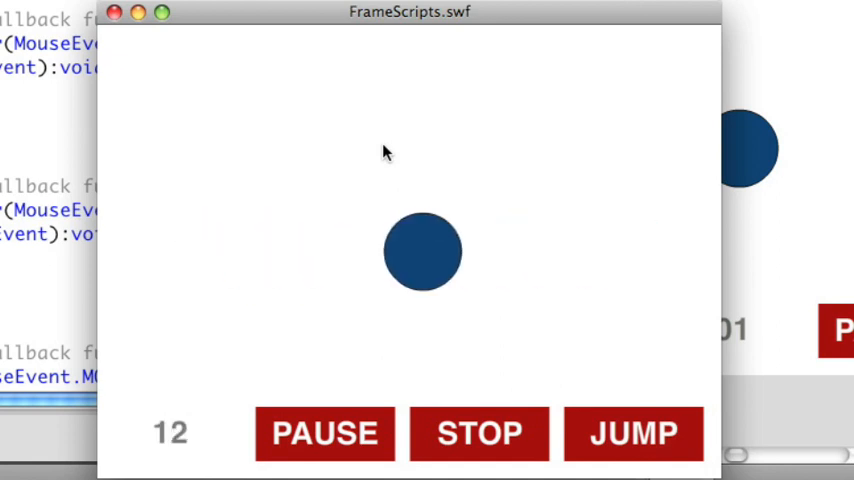
Step: Click JUMP in the FrameScripts.swf test window to send the ball to frame 15
{"action": "left_click", "coordinate": [478, 433]}
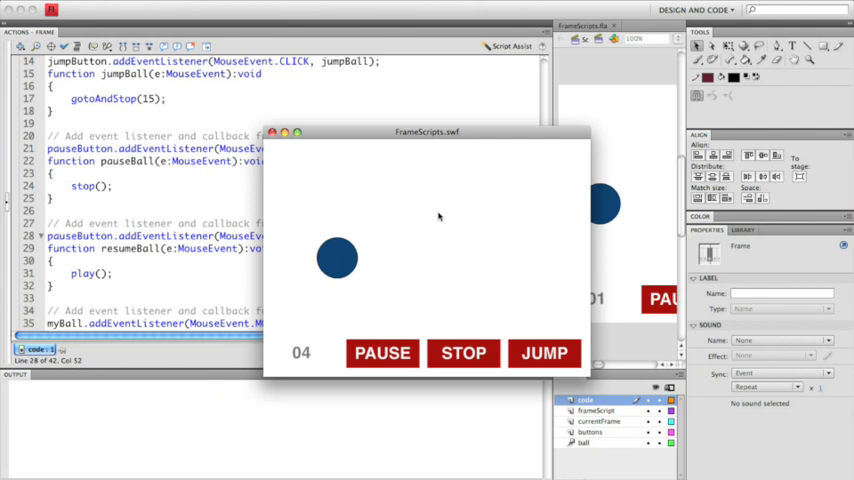
{"action": "mouse_move", "coordinate": [317, 139]}
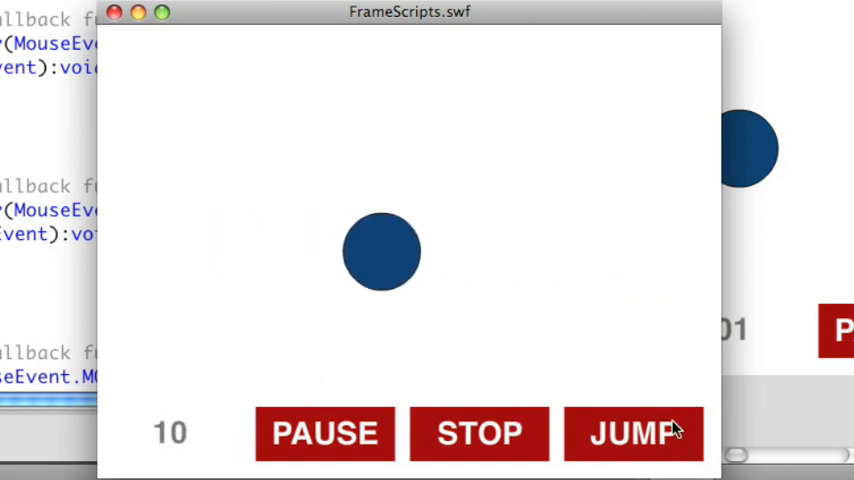
{"action": "left_click", "coordinate": [633, 433]}
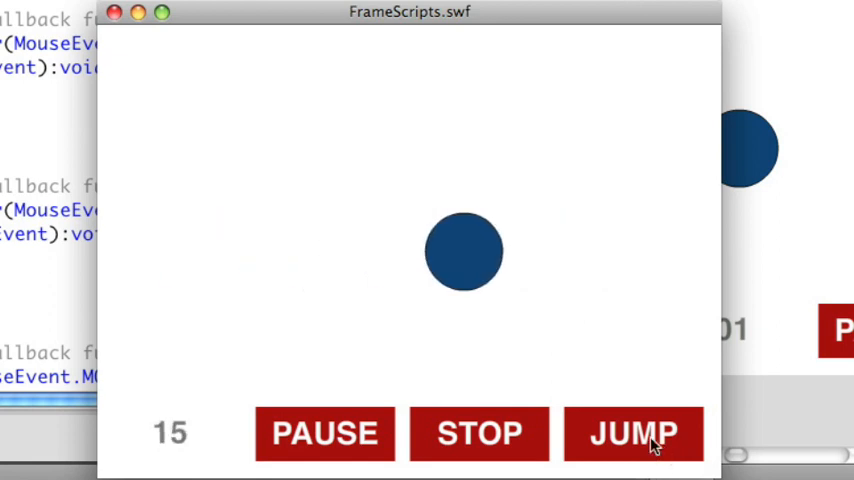
{"action": "mouse_move", "coordinate": [175, 442]}
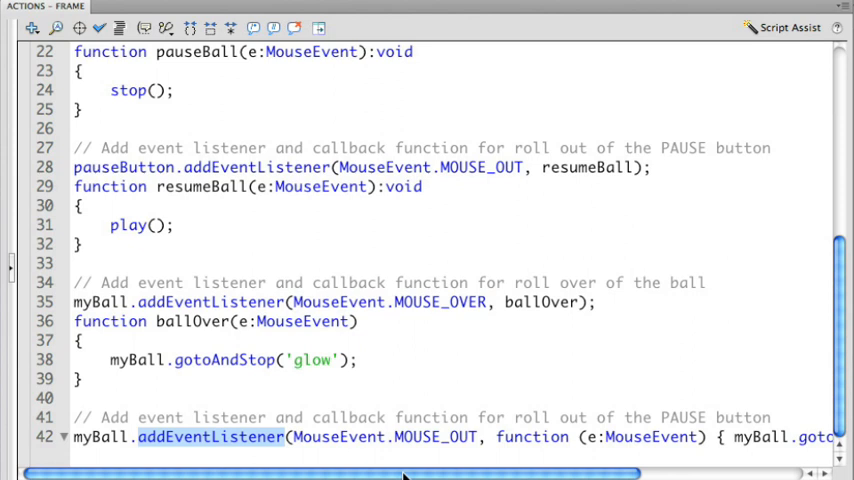
Step: Scroll the script right to read line 42's MOUSE_OUT roll-out listener
{"action": "scroll", "scroll_direction": "right", "scroll_amount": 3}
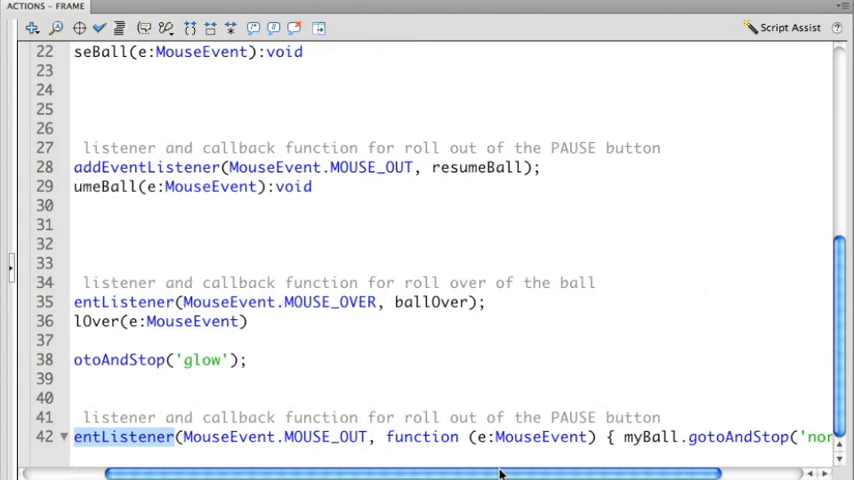
{"action": "scroll", "scroll_direction": "right", "scroll_amount": 3}
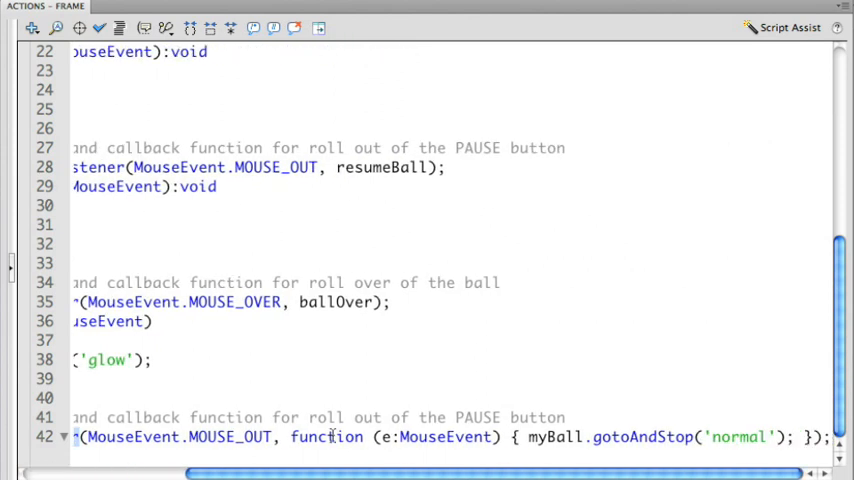